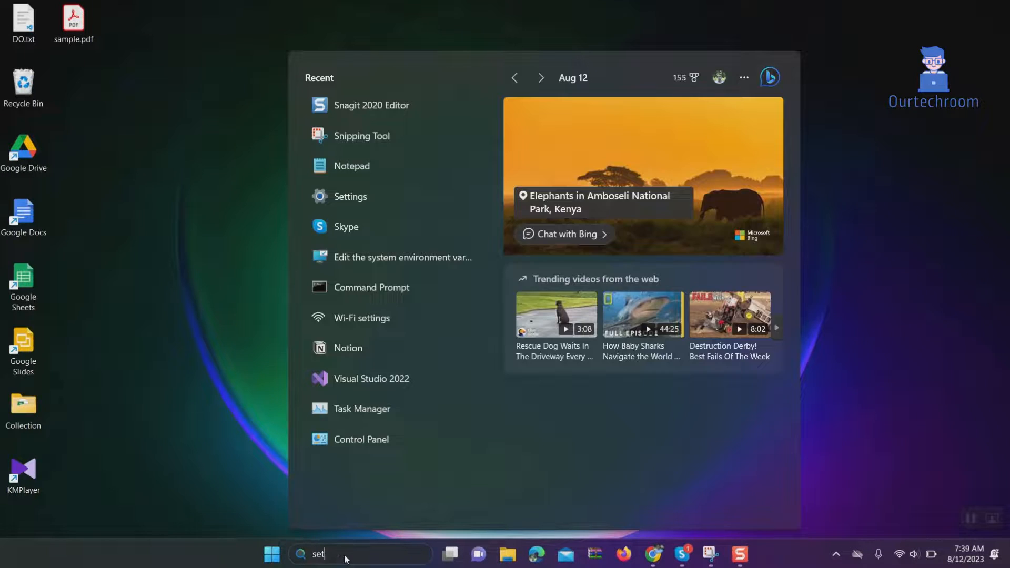
Launch the Settings app from the Start menu search.
text(ting)
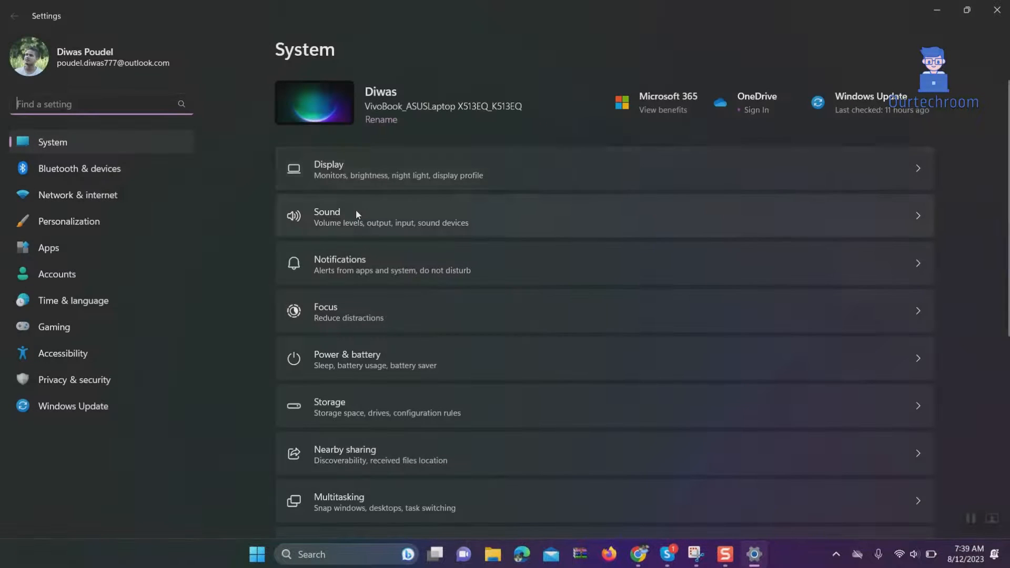
mouse_move(80, 247)
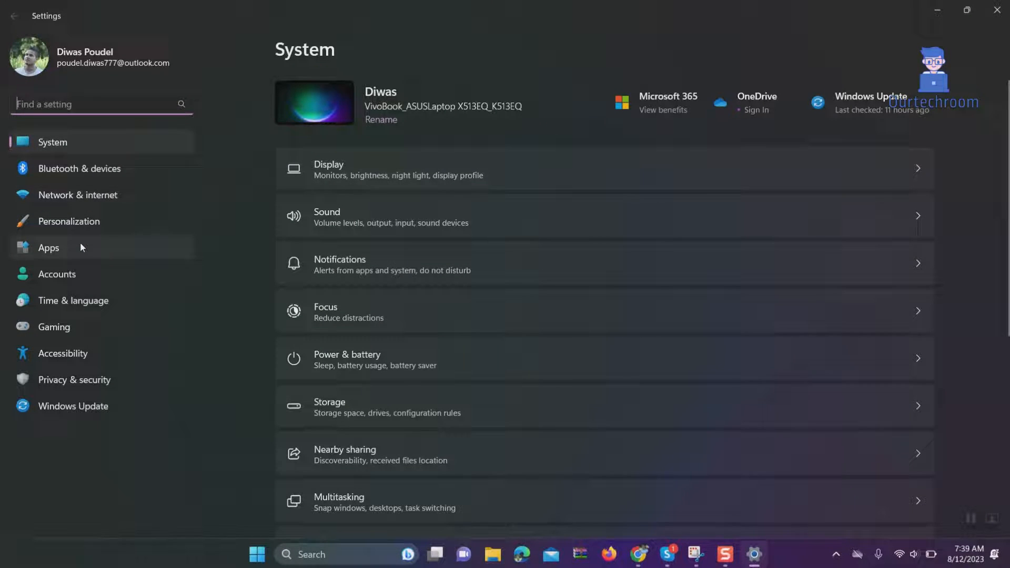
Filter the Installed apps list to 'notepad' and bring up Notepad's options menu.
click(48, 247)
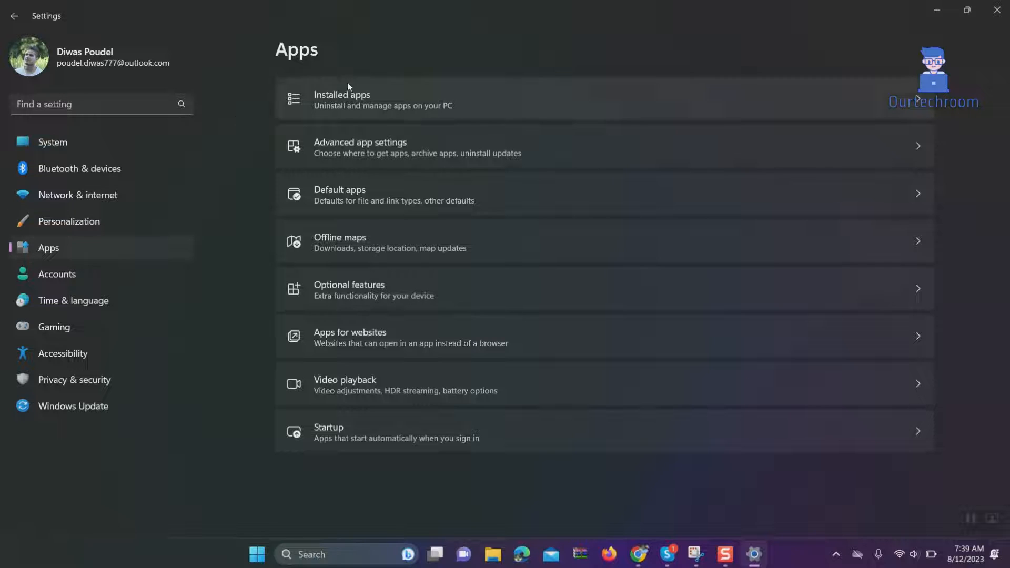
click(341, 100)
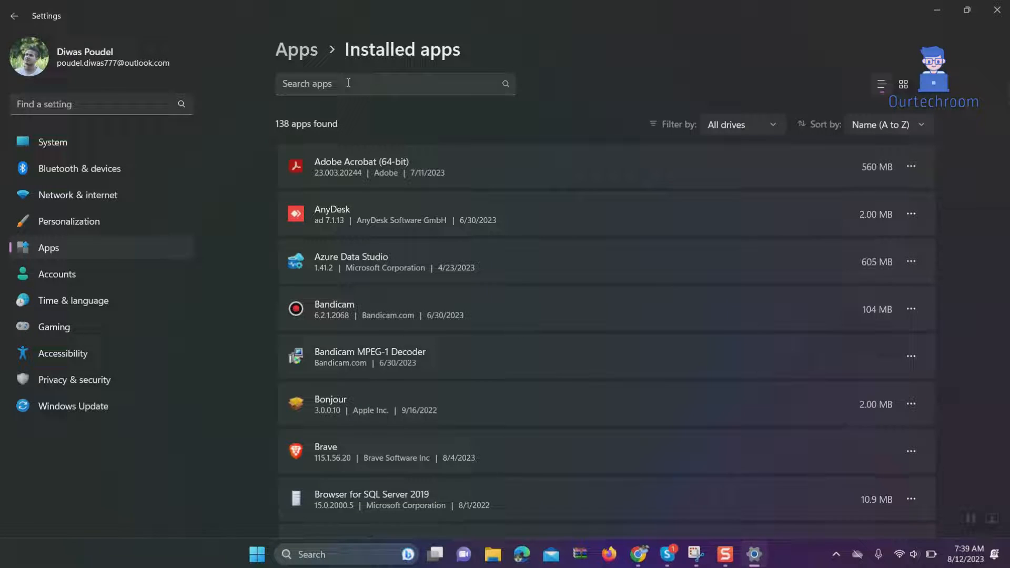
text(note)
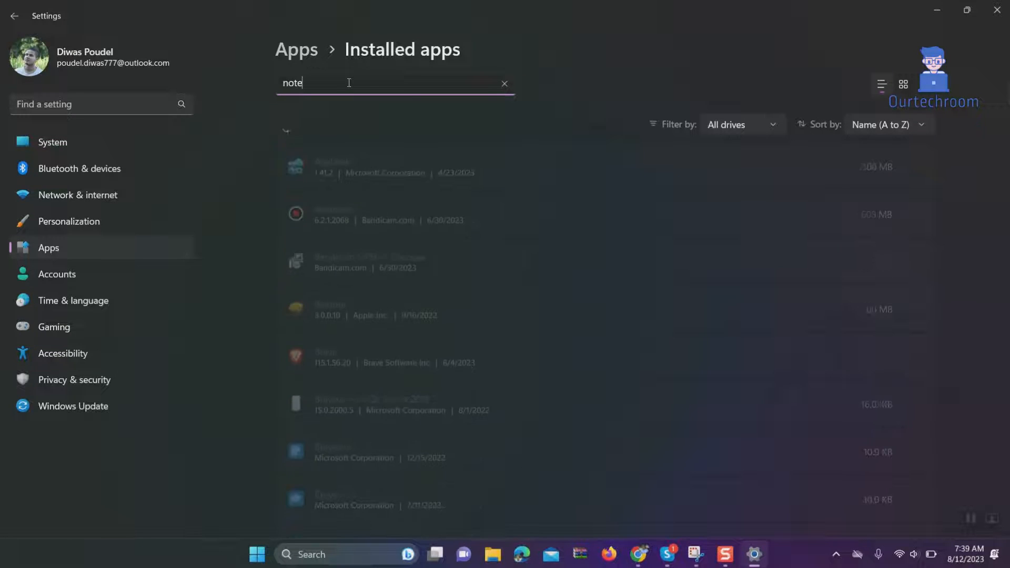
text(pad)
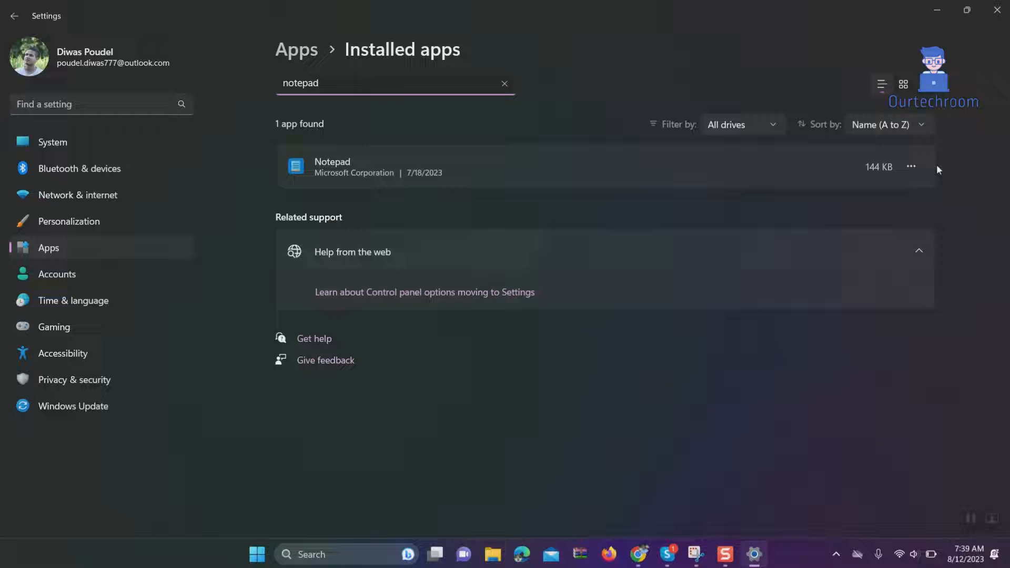
click(910, 167)
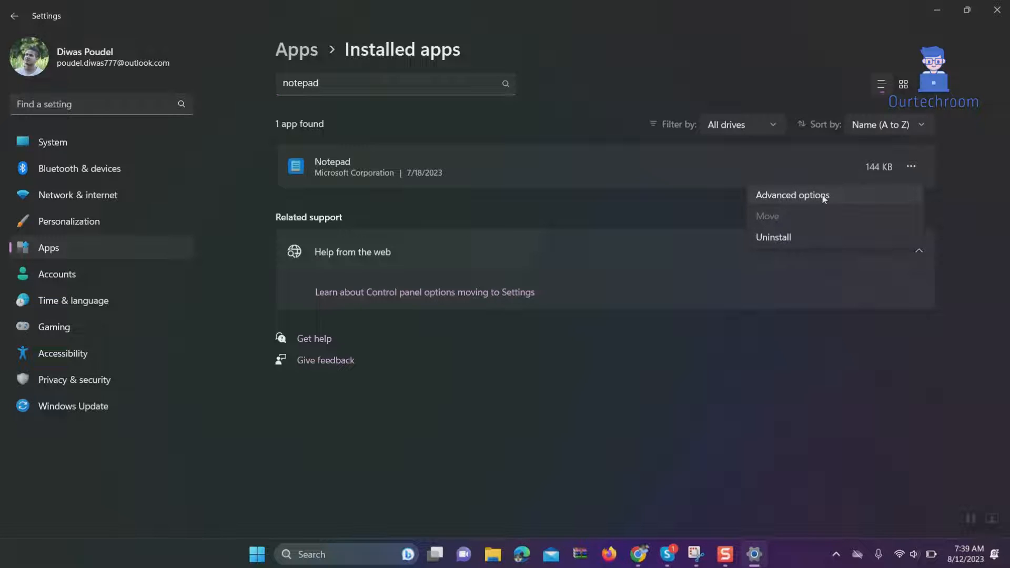
Repair Notepad from its Advanced options Reset section until the check mark appears.
click(792, 195)
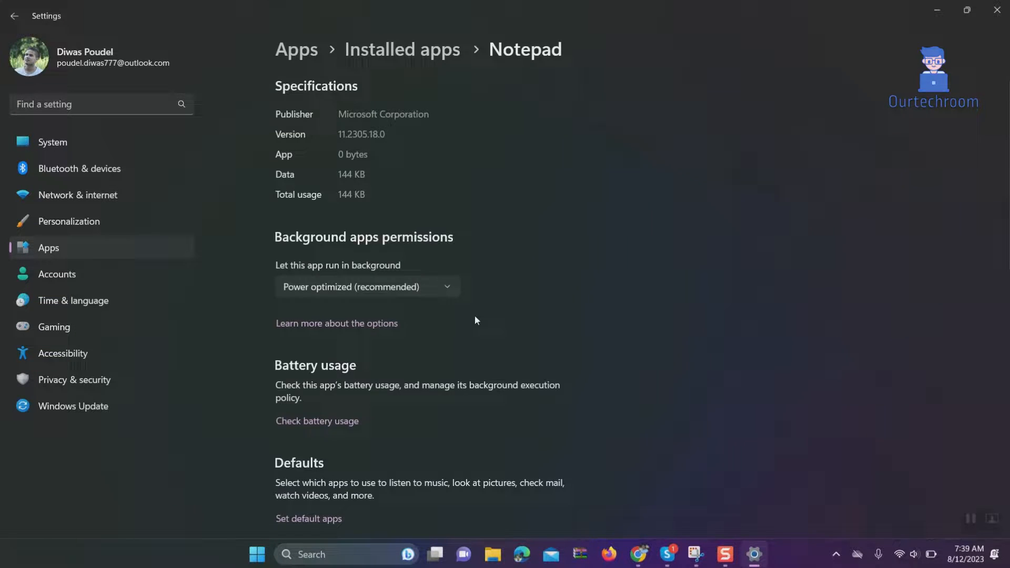
scroll(down, 3)
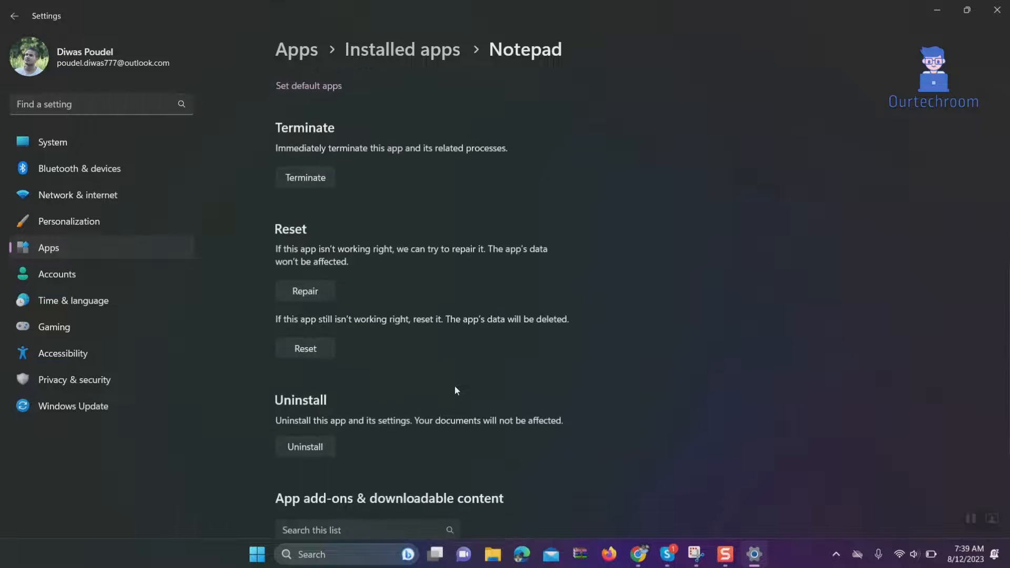
scroll(down, 3)
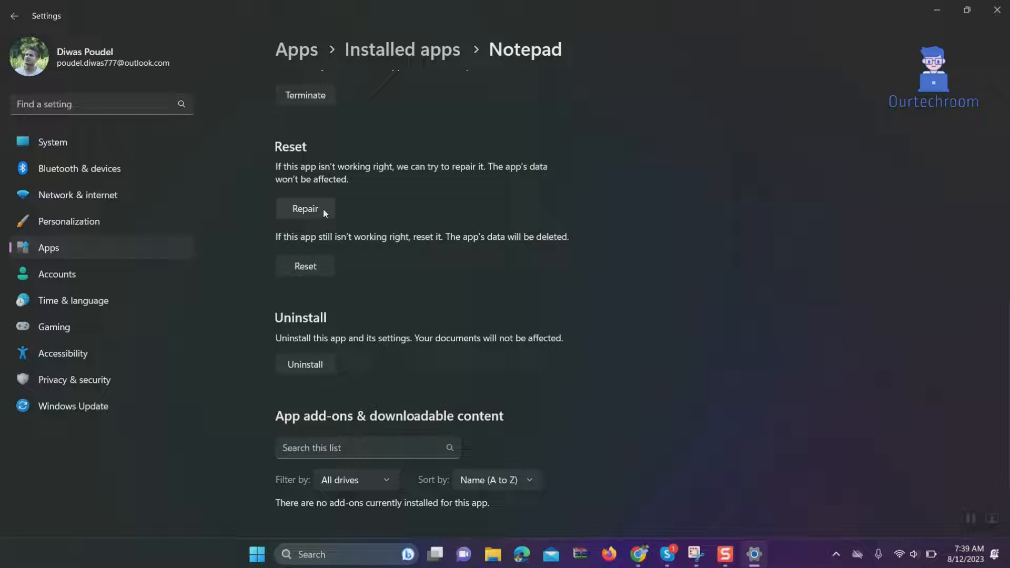
click(304, 209)
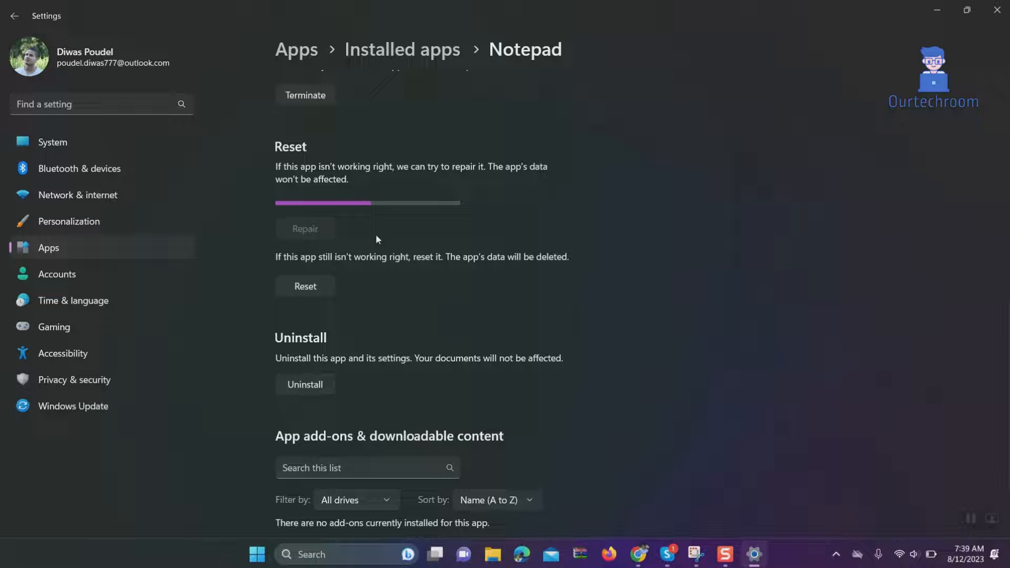
click(304, 228)
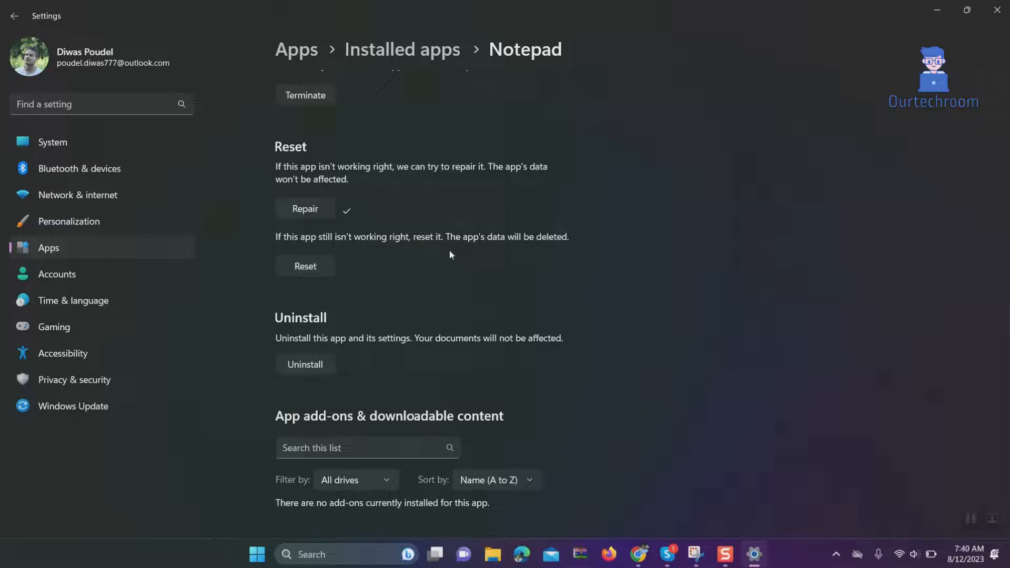
mouse_move(598, 261)
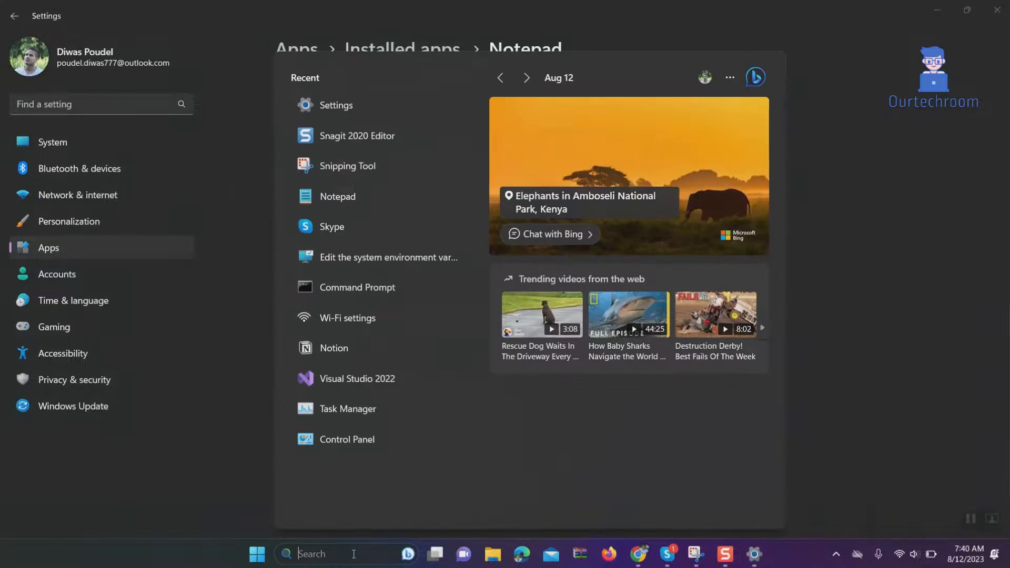
text(notepad)
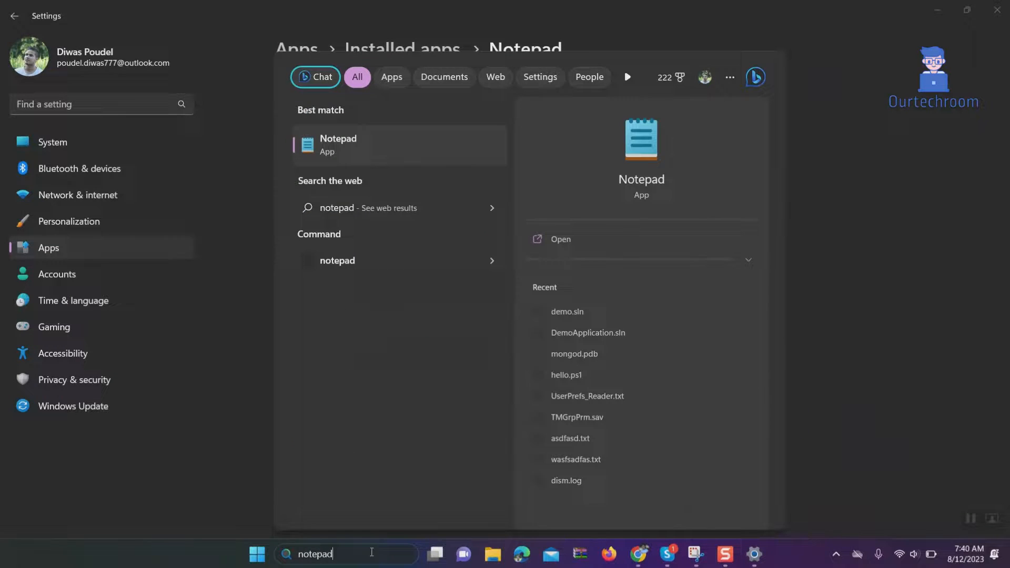
click(559, 239)
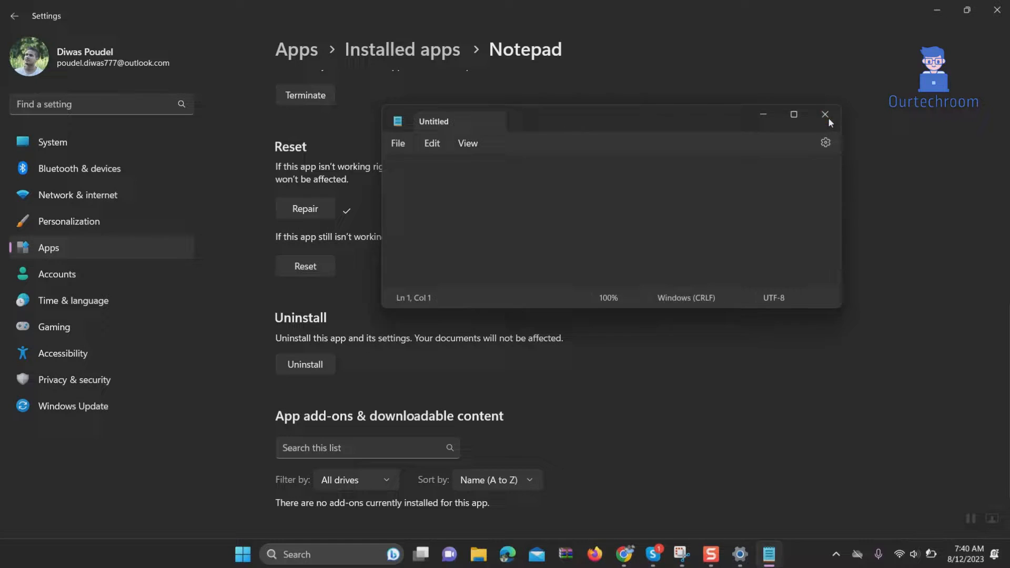
click(826, 114)
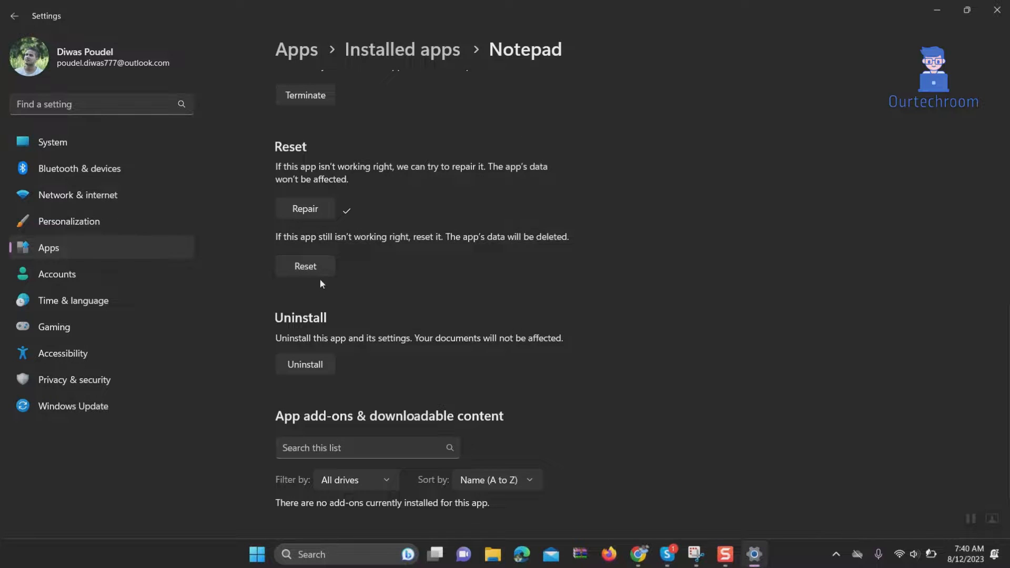
Reset Notepad and confirm deleting its data, getting a second check mark.
click(304, 266)
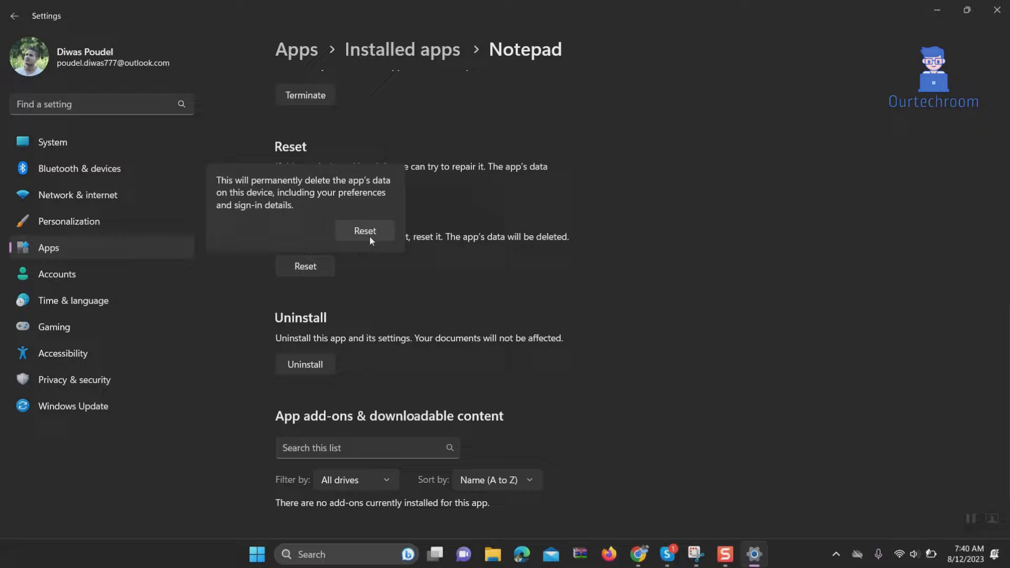
click(364, 231)
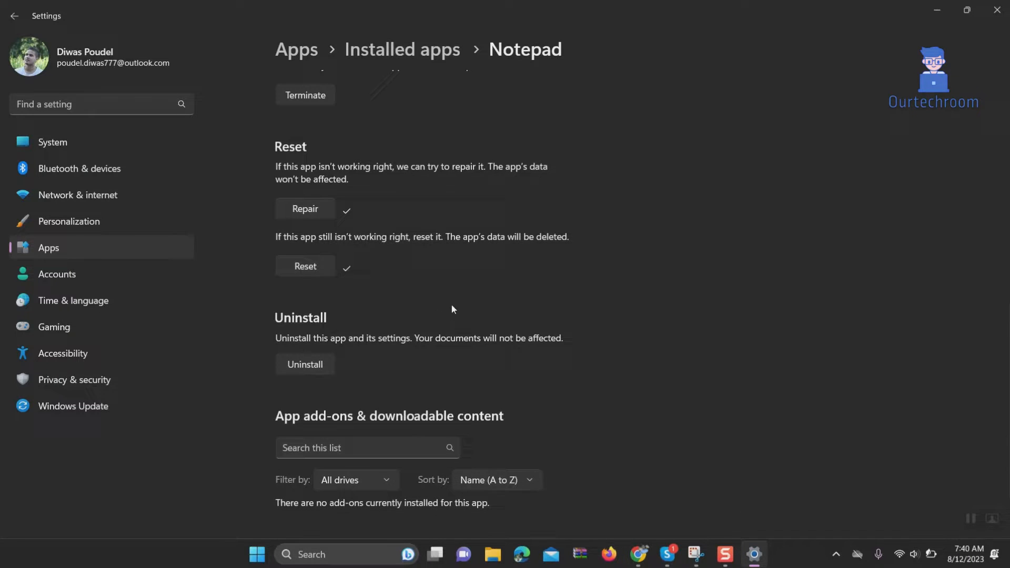
mouse_move(729, 230)
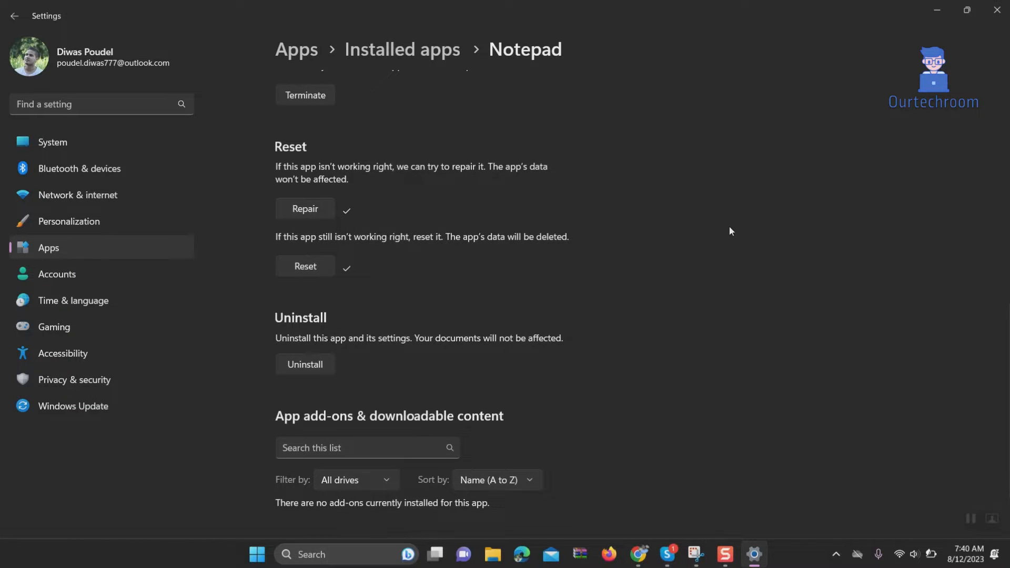
mouse_move(754, 261)
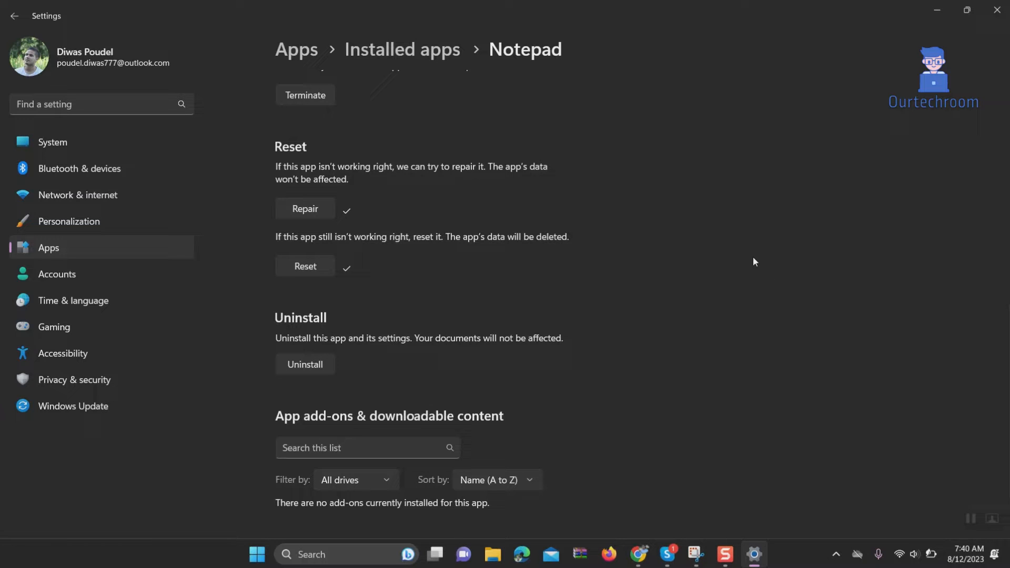